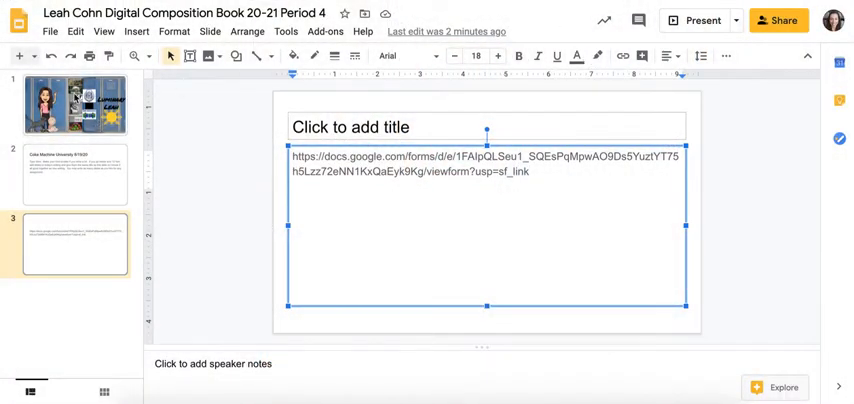
Step: View slide 1, the finished example locker slide
click(75, 103)
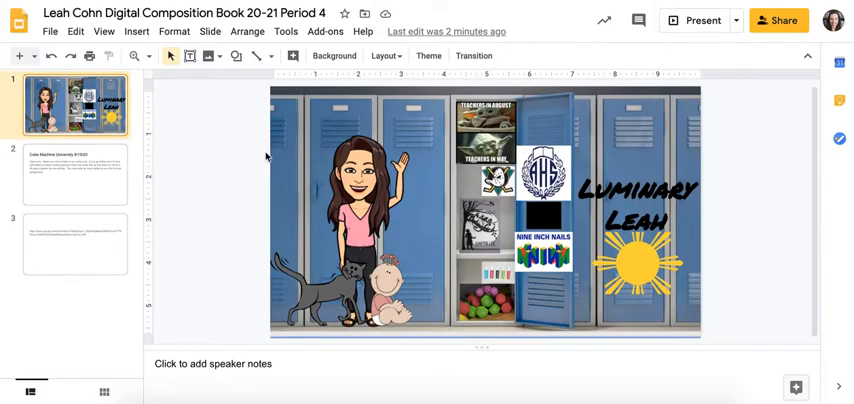
mouse_move(352, 126)
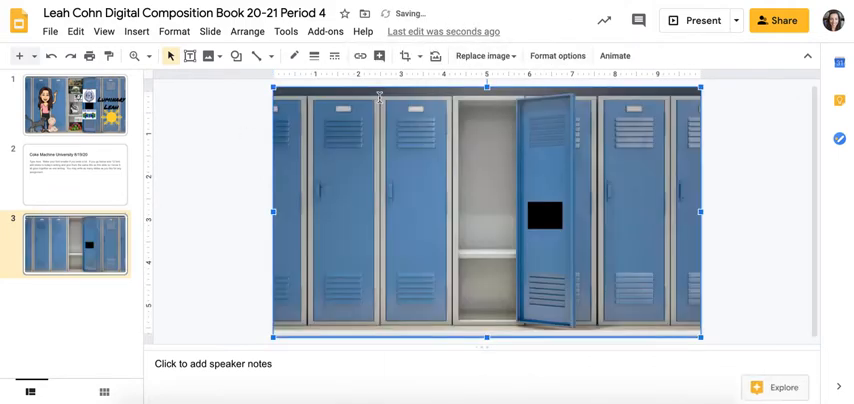
mouse_move(735, 167)
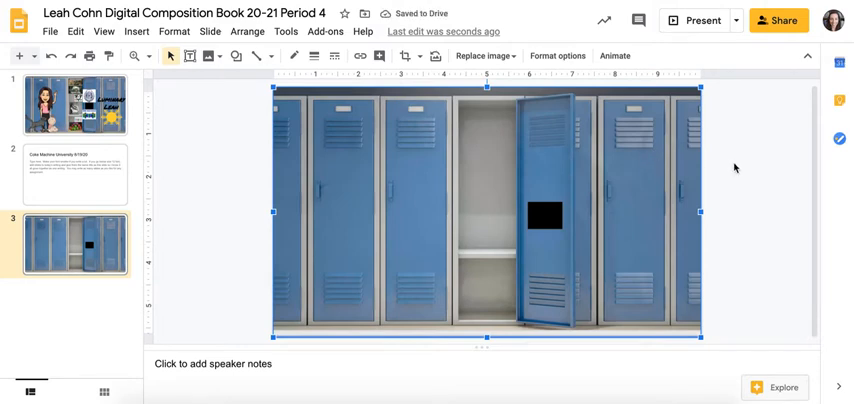
mouse_move(718, 172)
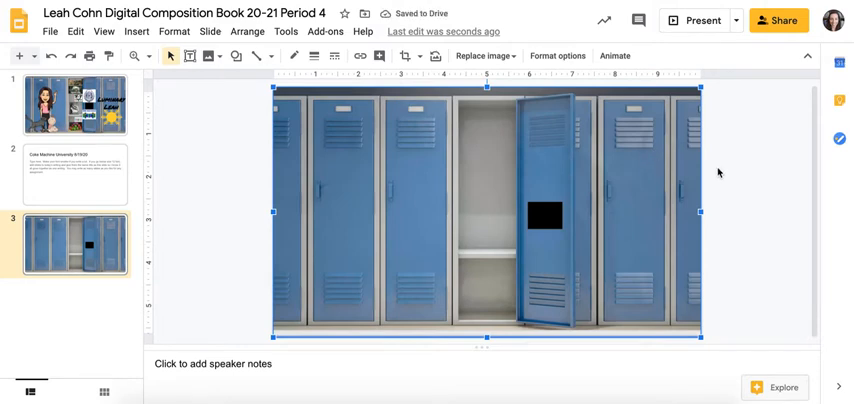
mouse_move(476, 155)
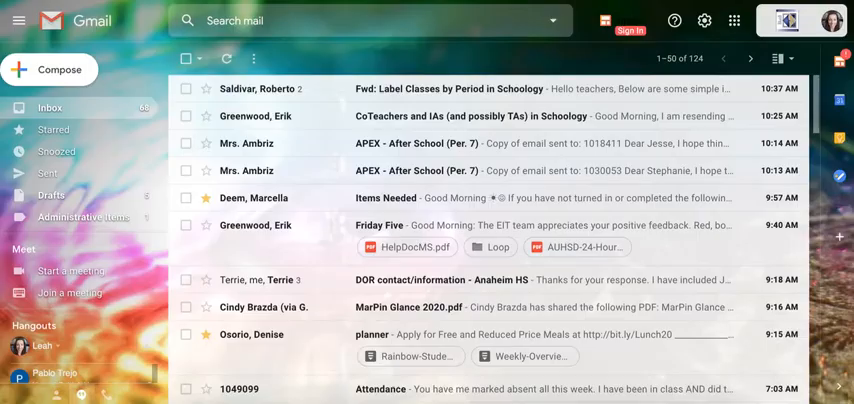
mouse_move(734, 20)
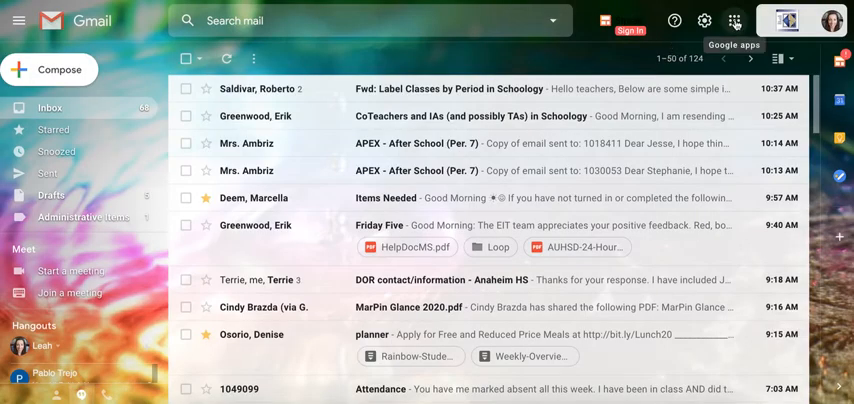
Step: Search Google for 'bitmoji chrome extension' and open the Bitmoji Chrome result
click(734, 20)
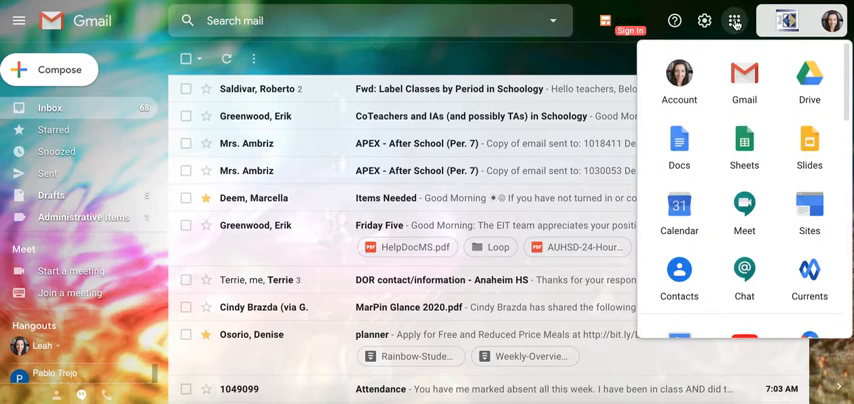
click(734, 20)
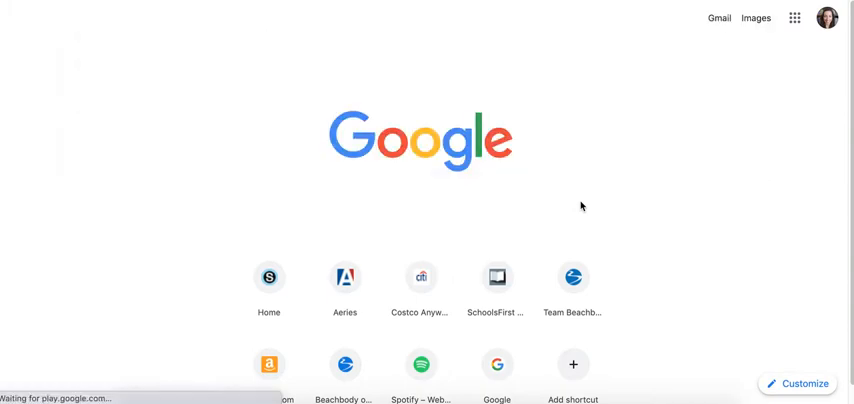
text(bitmoji chrome extension)
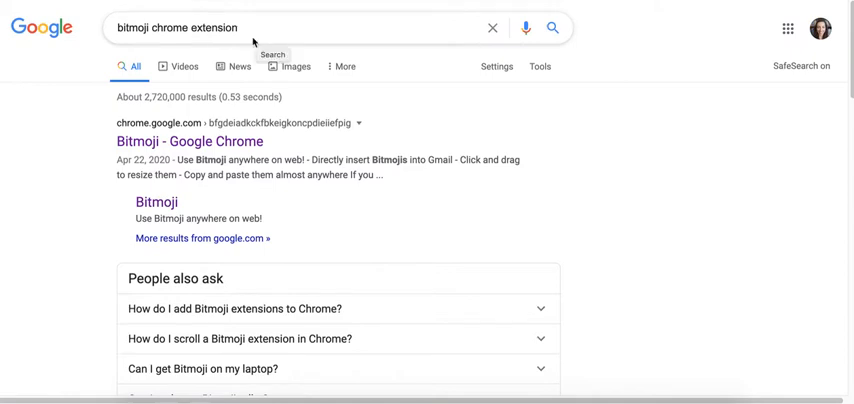
click(189, 141)
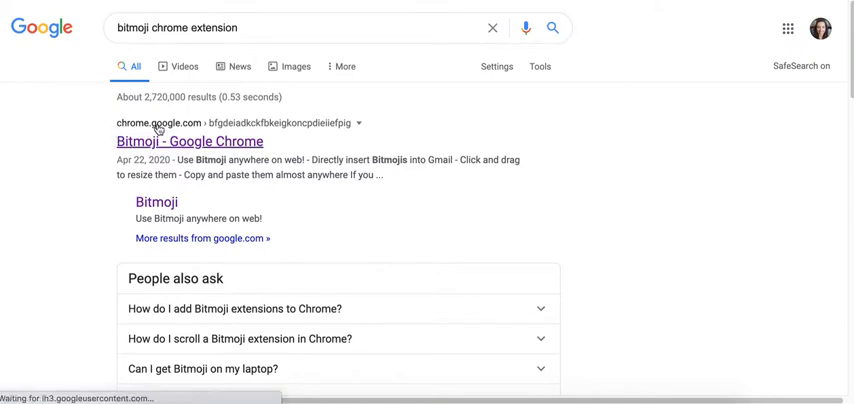
click(189, 141)
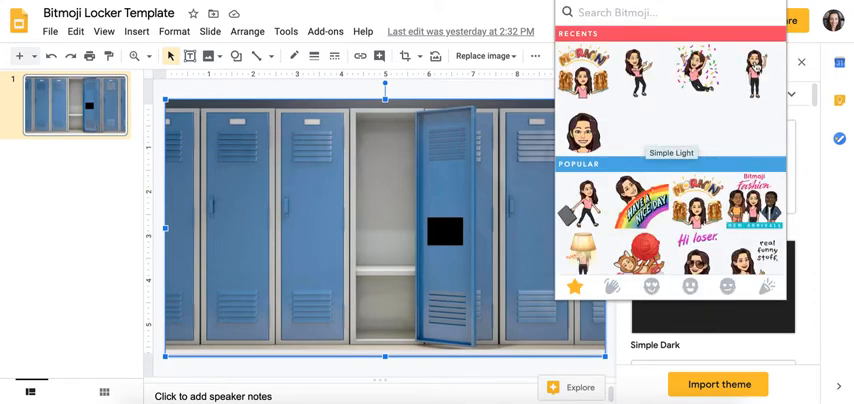
Step: Search the Bitmoji extension for 'pose'
text(pose)
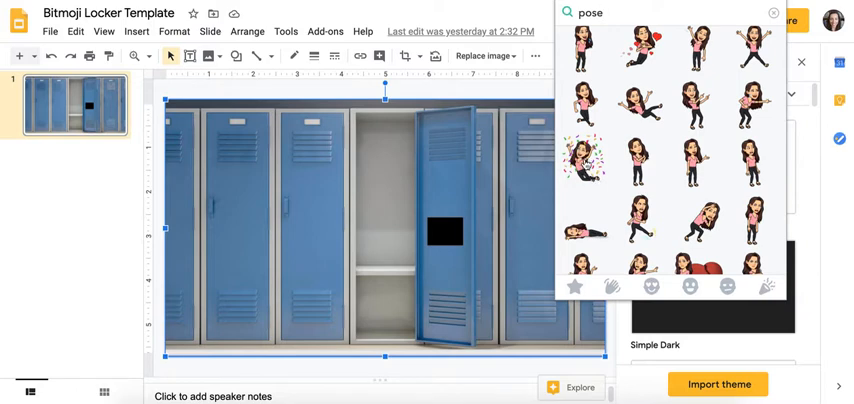
mouse_move(469, 155)
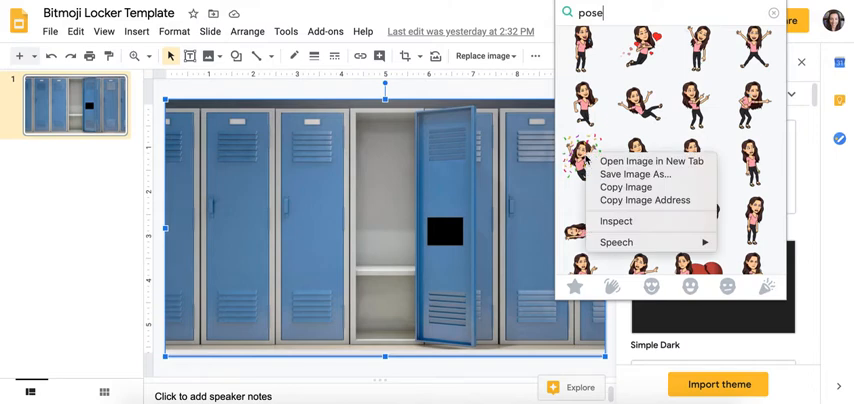
mouse_move(631, 174)
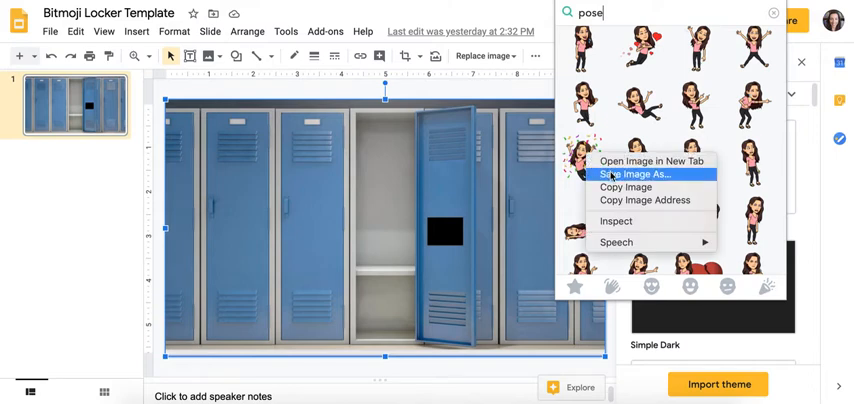
mouse_move(625, 187)
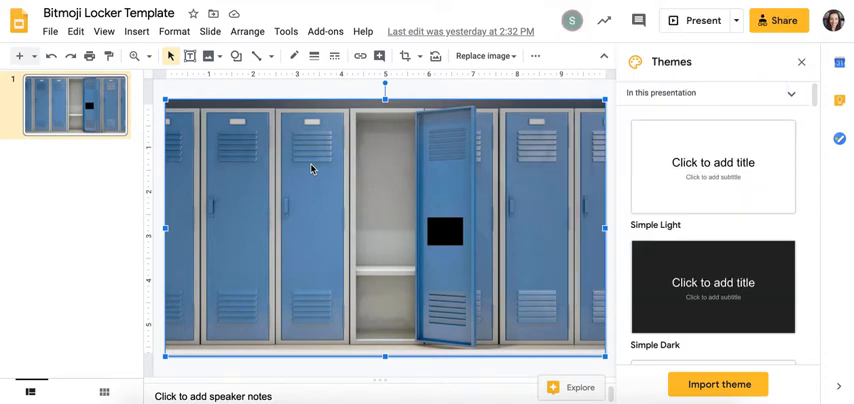
mouse_move(334, 163)
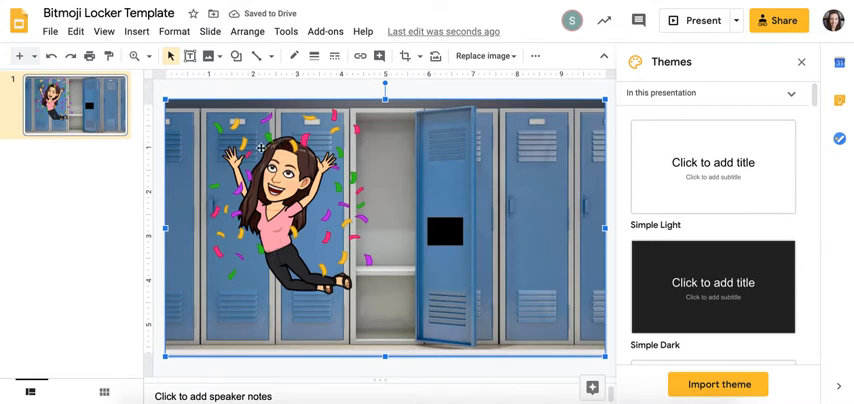
mouse_move(330, 211)
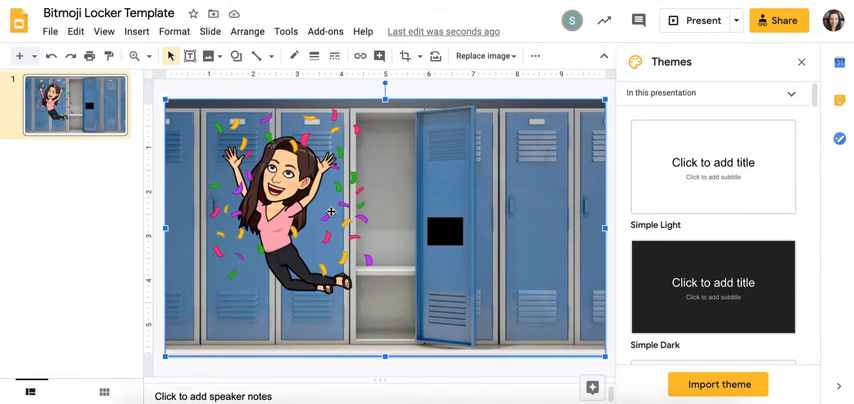
mouse_move(340, 214)
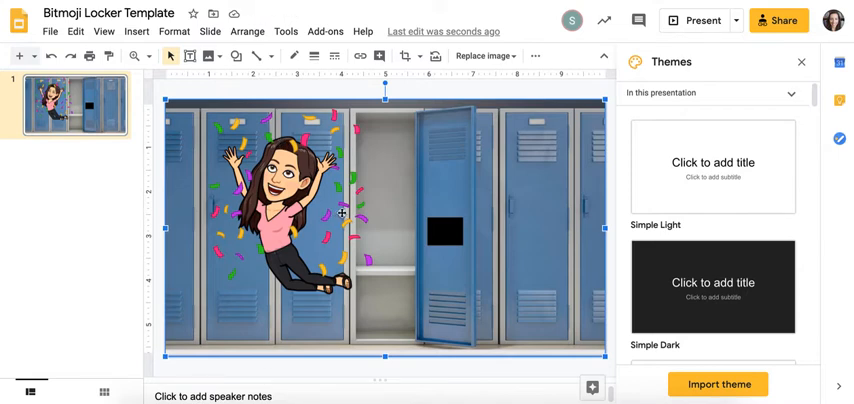
mouse_move(612, 196)
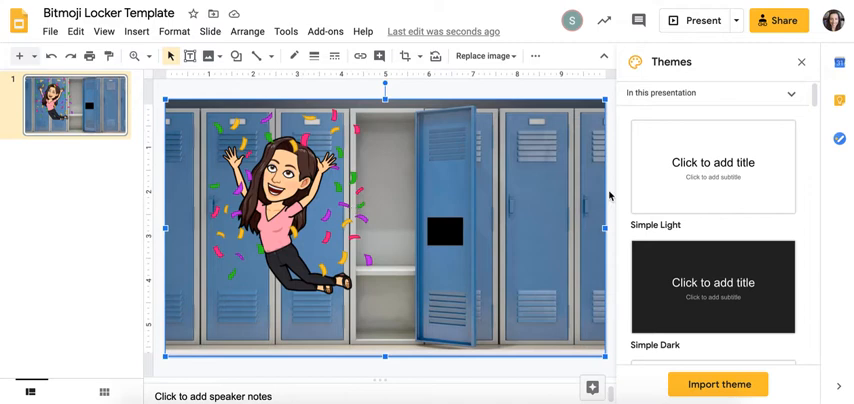
mouse_move(262, 302)
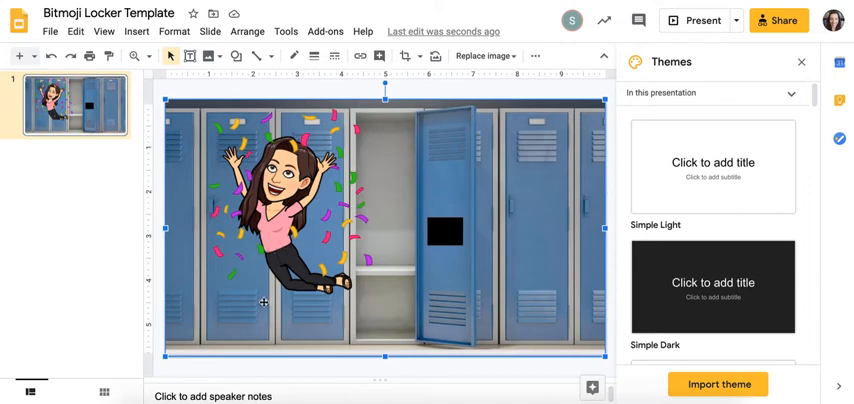
click(135, 31)
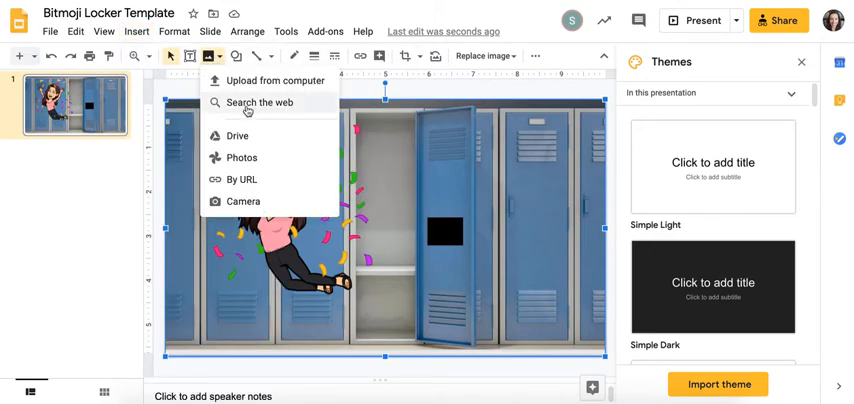
click(250, 102)
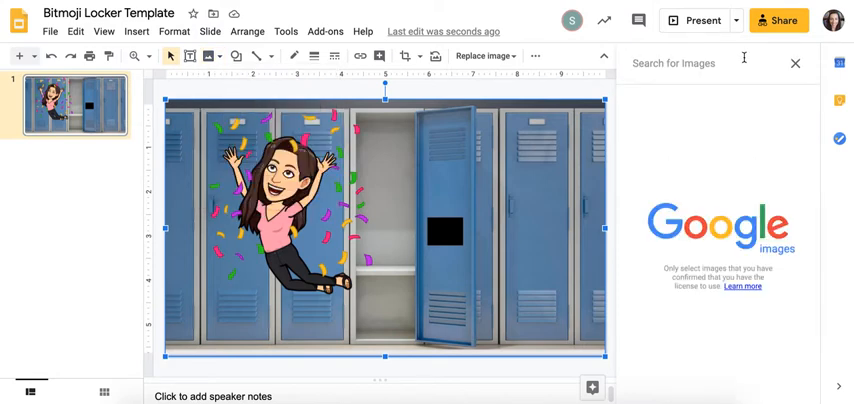
text(calico cat)
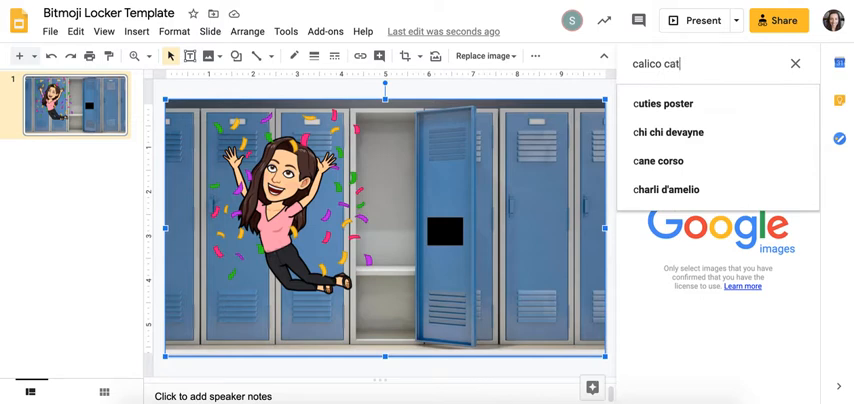
key(enter)
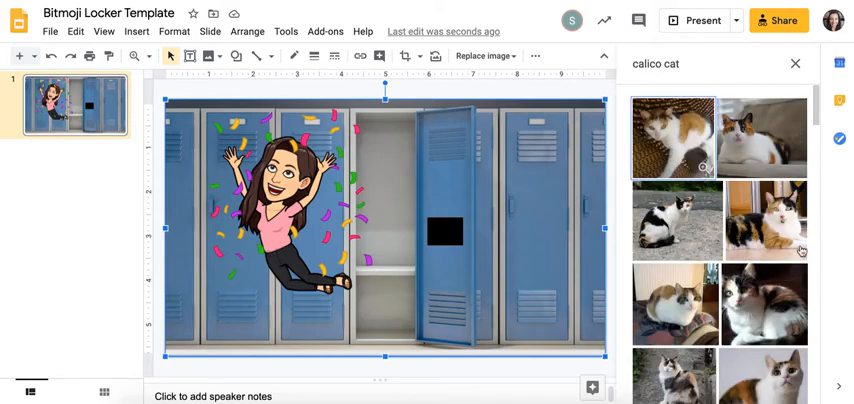
mouse_move(761, 224)
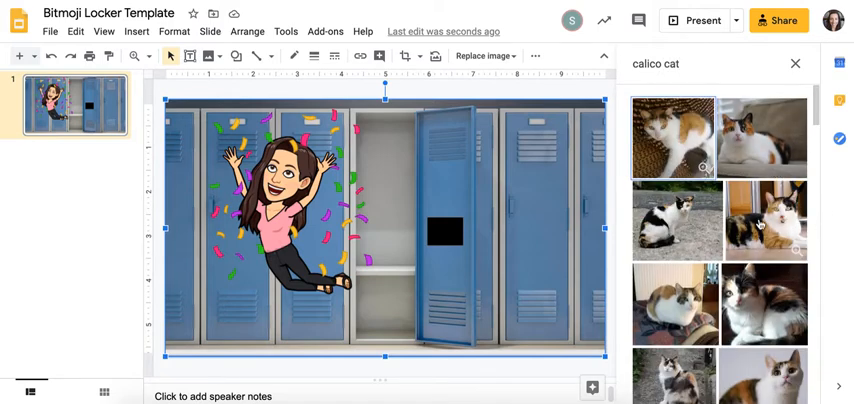
scroll(down, 3)
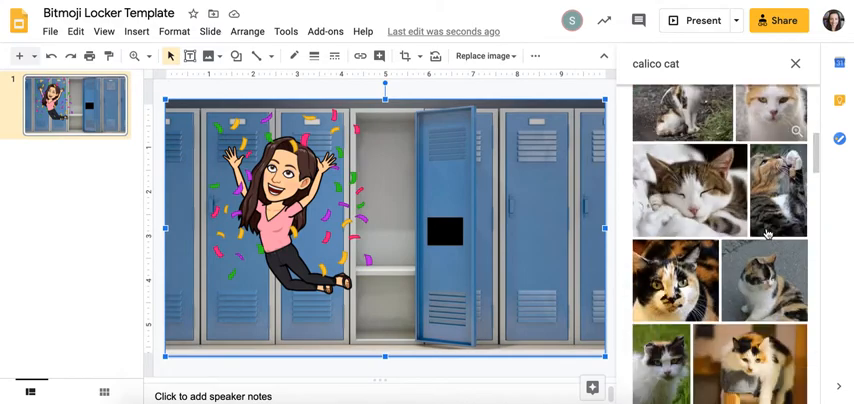
scroll(down, 3)
text( cartoon)
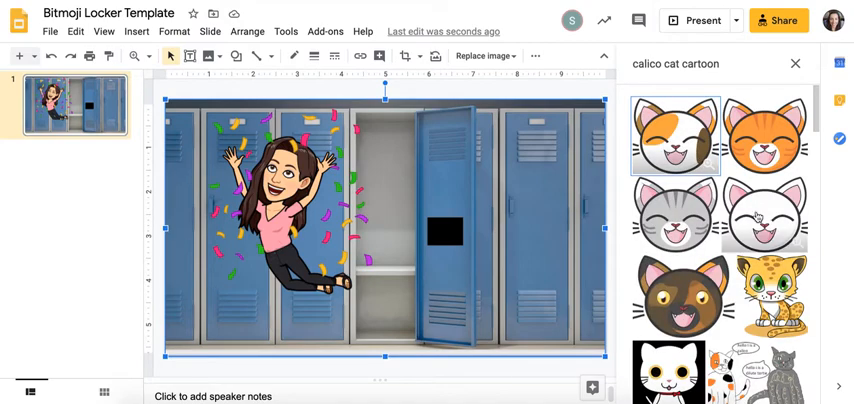
scroll(down, 3)
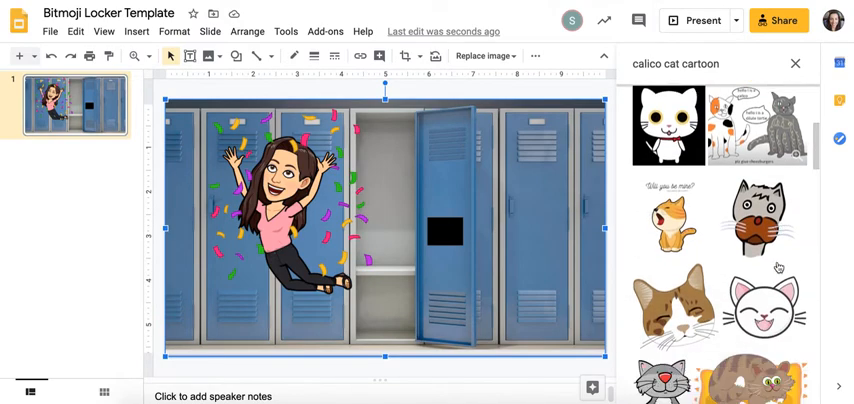
scroll(down, 3)
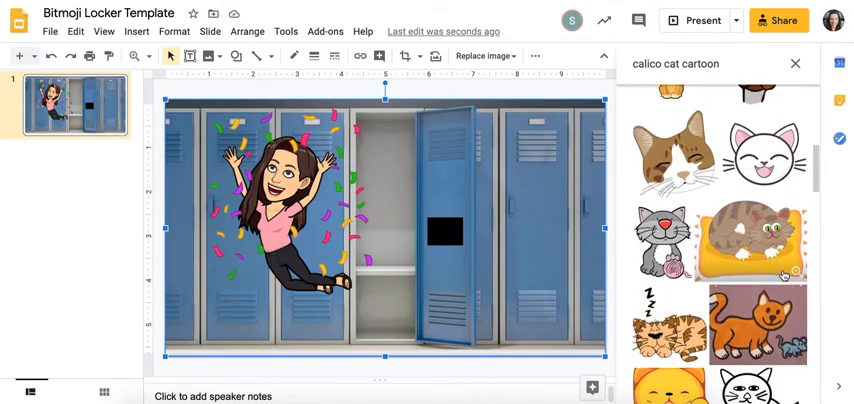
scroll(down, 3)
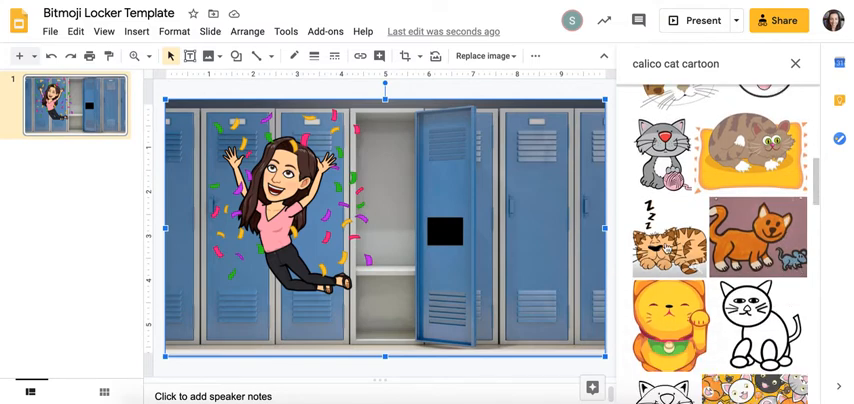
Step: Insert the sleeping striped cat, shrink it, and place it bottom-right
click(668, 237)
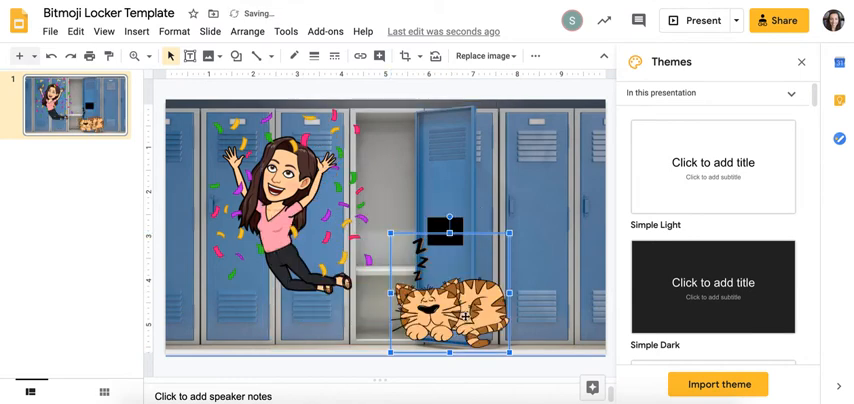
drag(442, 280, 442, 335)
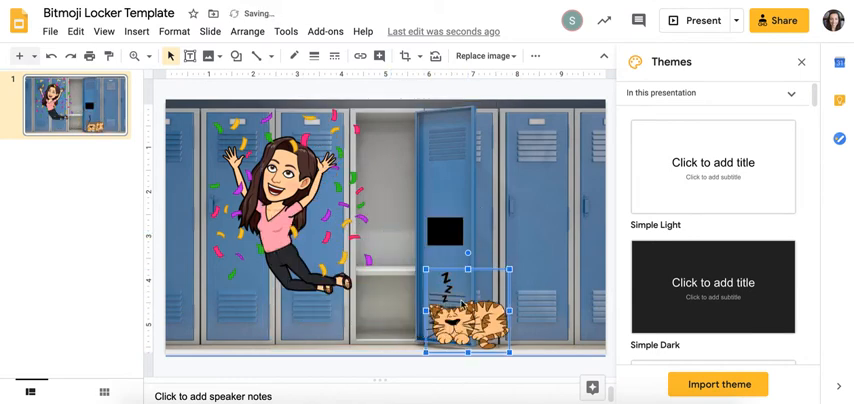
drag(460, 310, 545, 310)
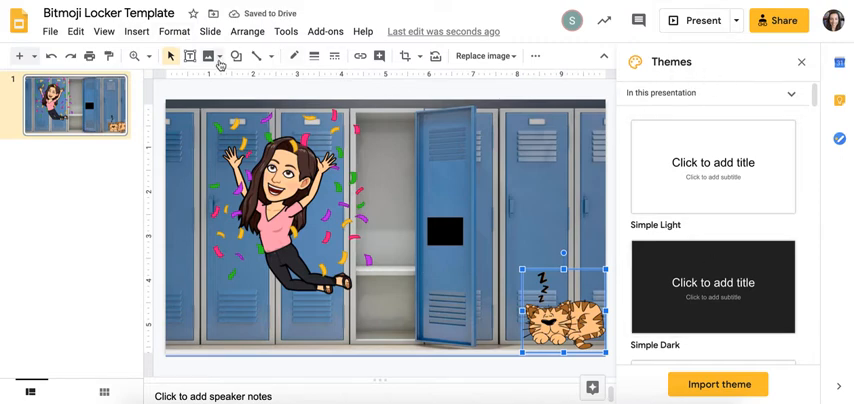
click(207, 56)
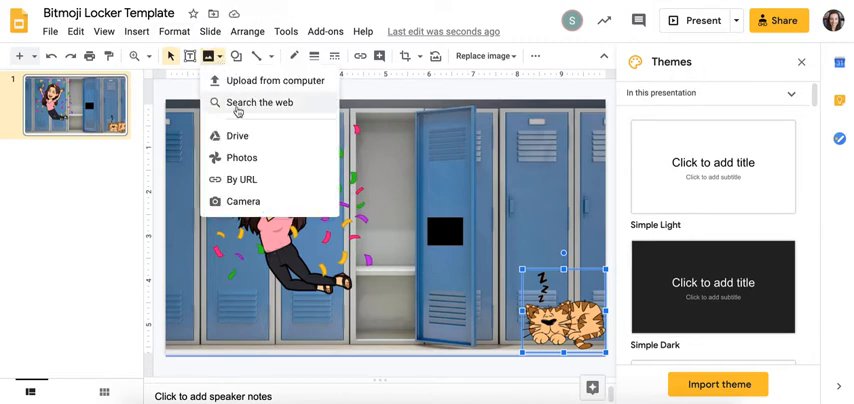
click(257, 102)
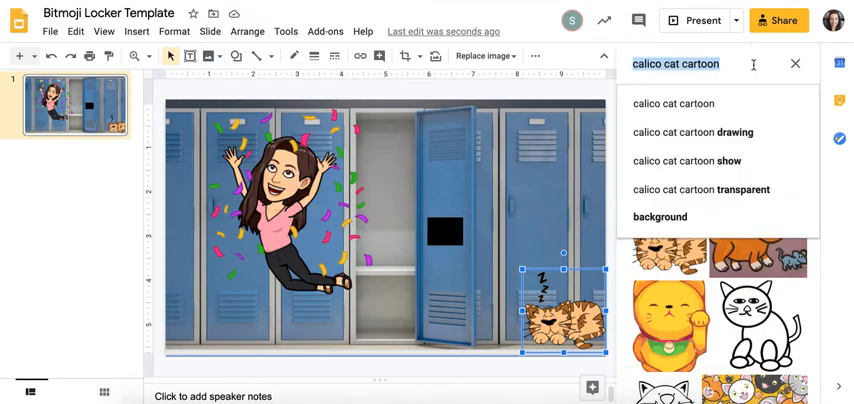
text(anaheim high scho)
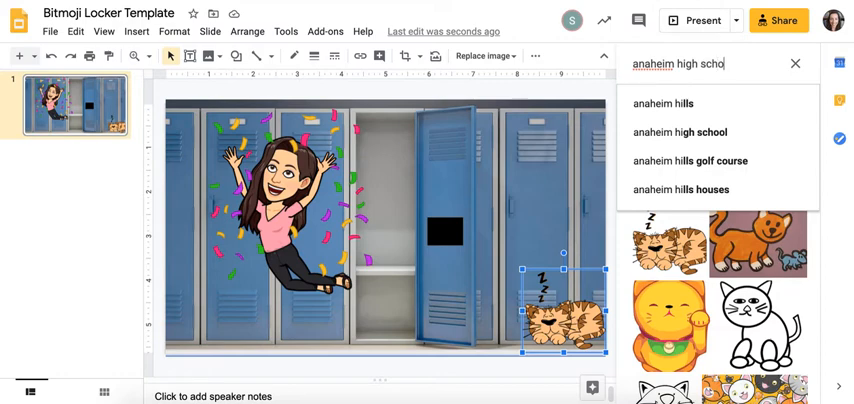
click(679, 132)
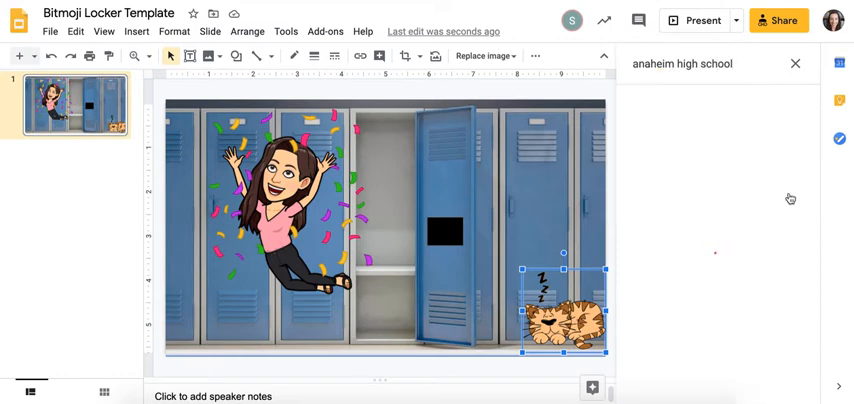
key(enter)
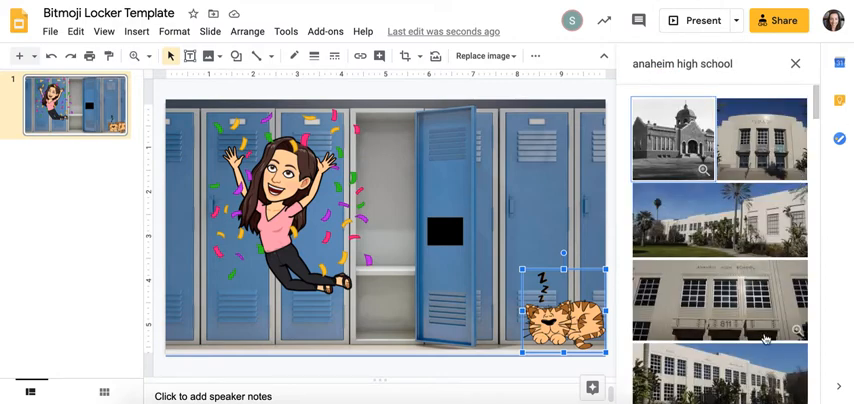
scroll(down, 3)
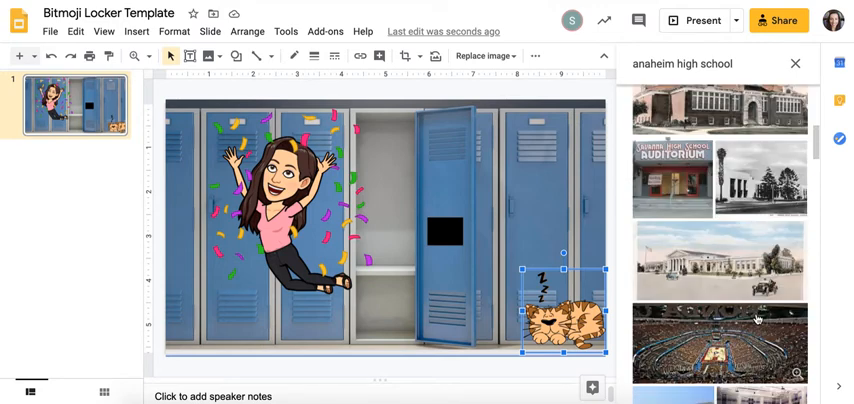
scroll(down, 3)
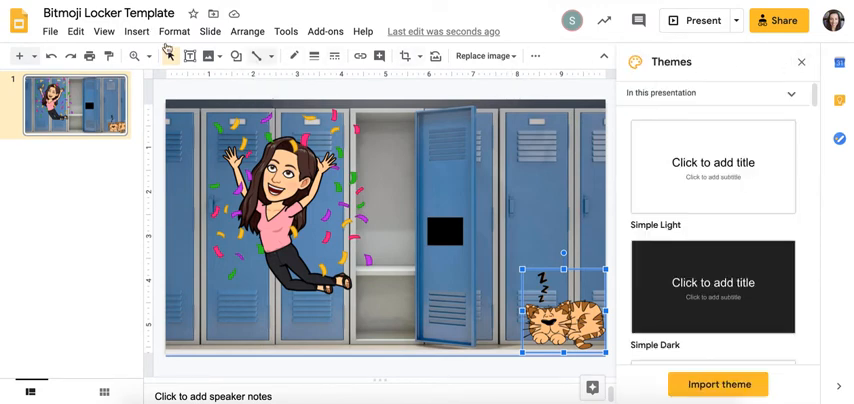
click(198, 56)
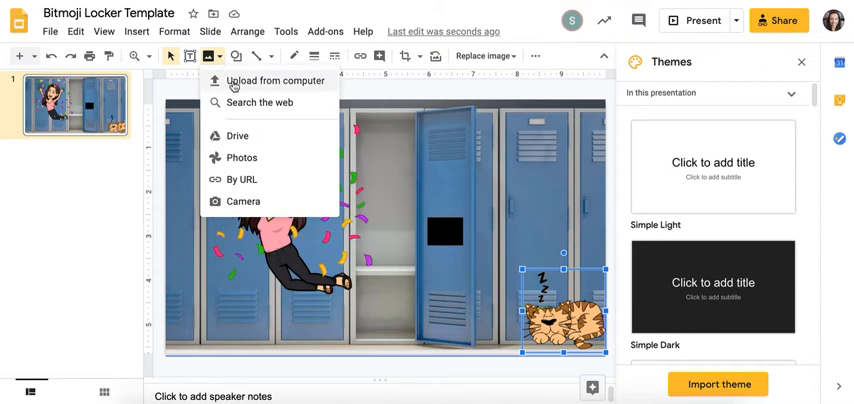
click(272, 81)
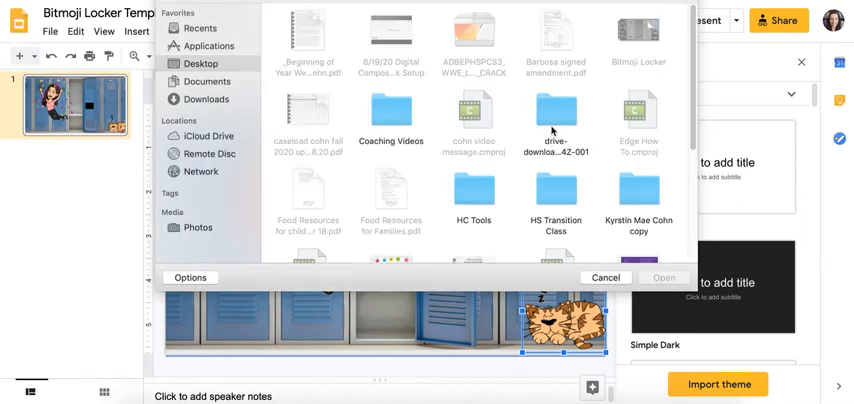
scroll(down, 3)
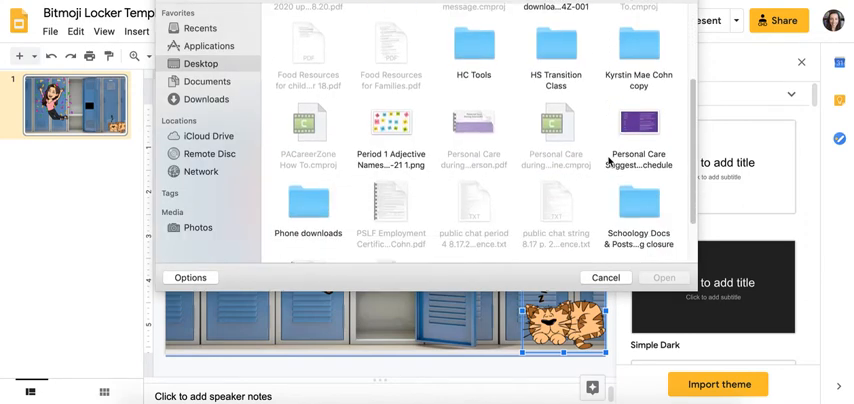
scroll(down, 3)
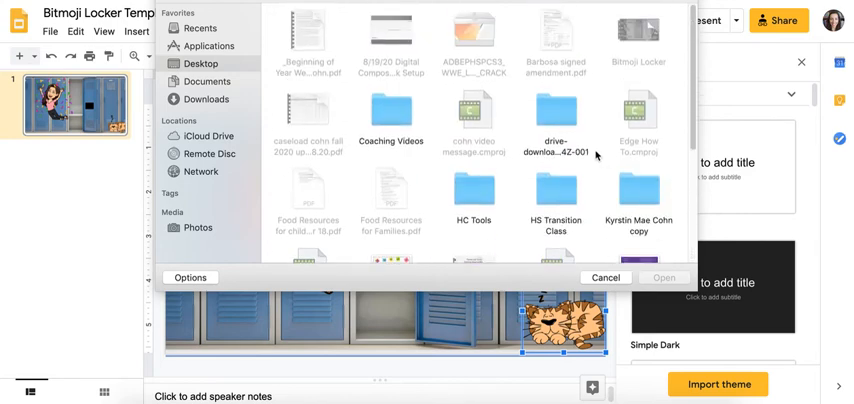
scroll(down, 3)
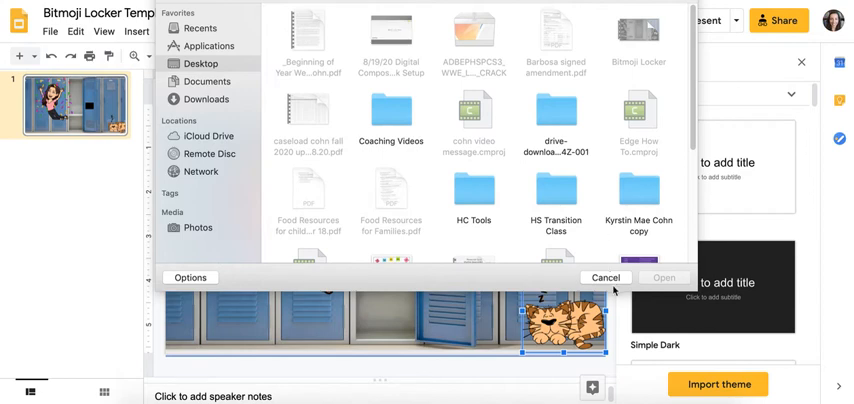
click(605, 277)
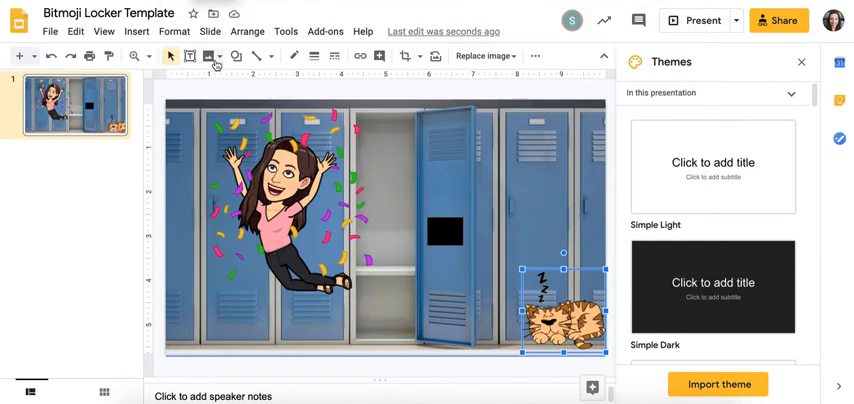
Step: Insert the purple poster from Drive and move it onto the right-hand locker
click(205, 56)
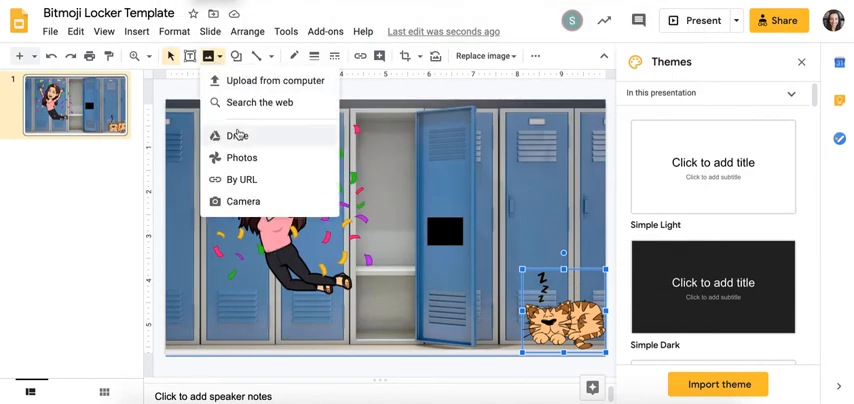
mouse_move(238, 135)
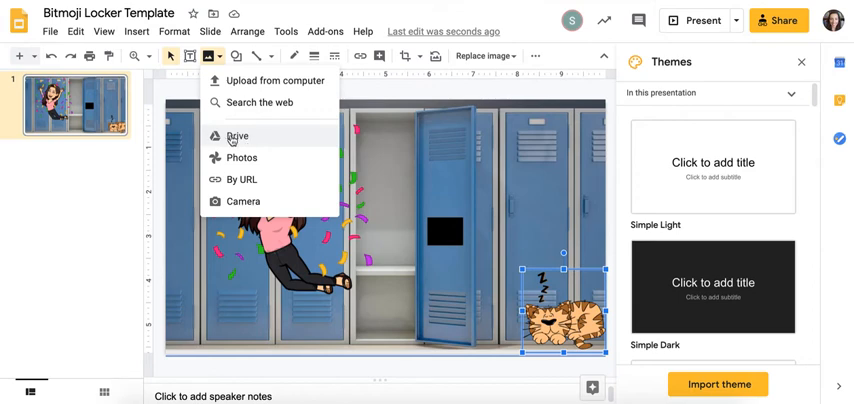
click(238, 135)
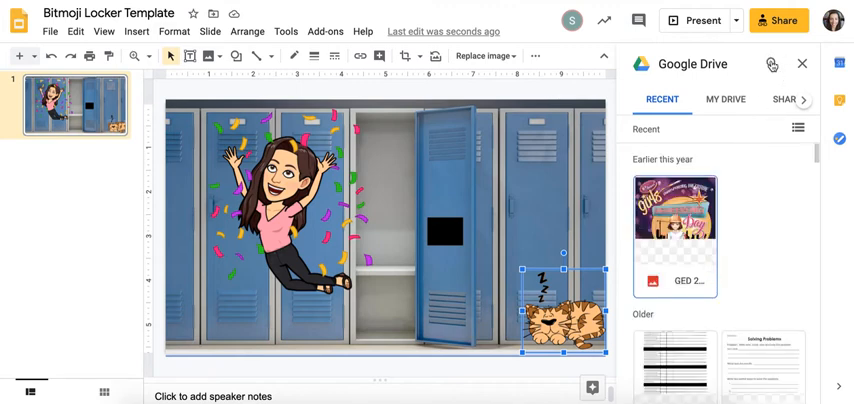
mouse_move(772, 64)
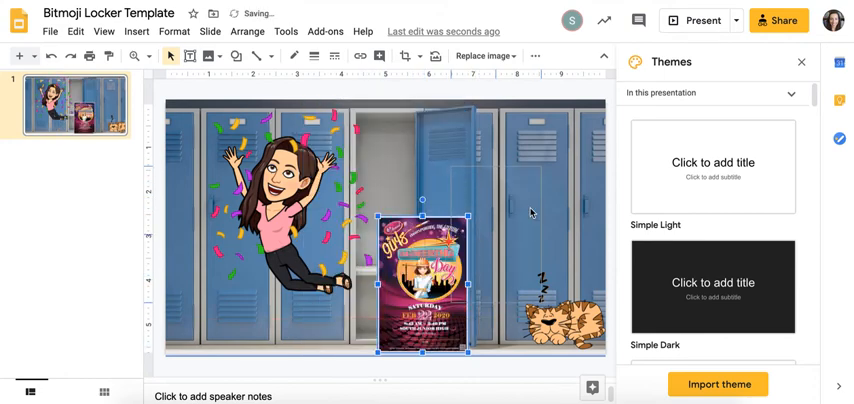
drag(417, 283, 547, 214)
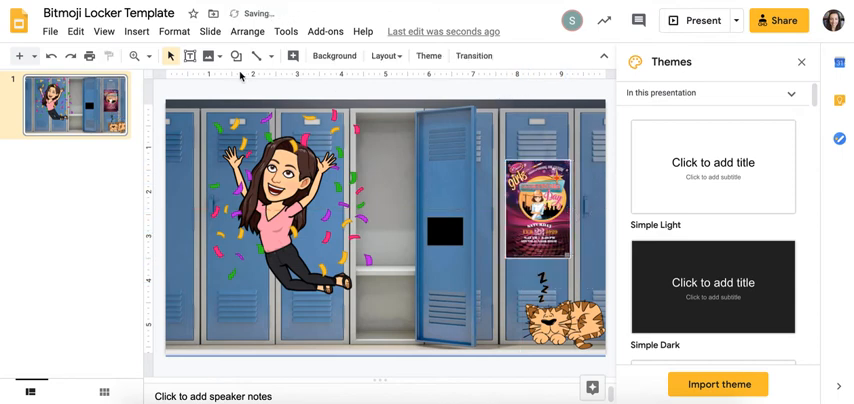
Step: Show the Insert image choices over the locker slide
click(204, 56)
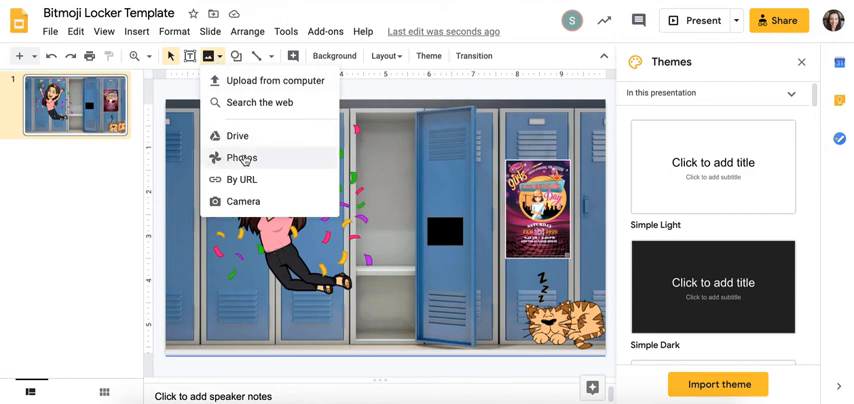
mouse_move(242, 179)
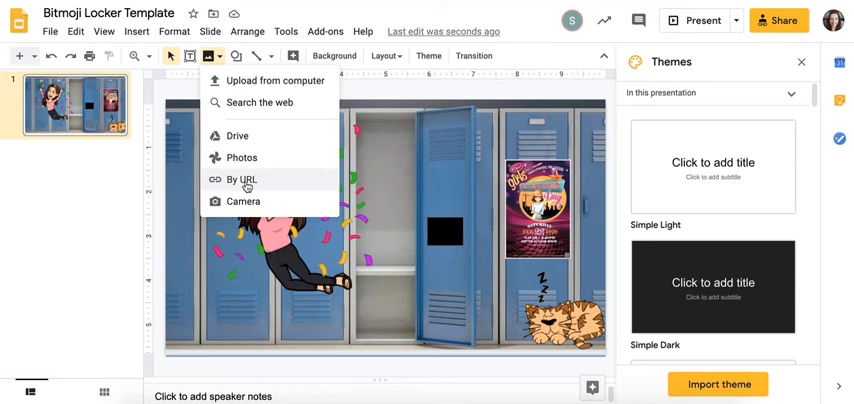
mouse_move(243, 201)
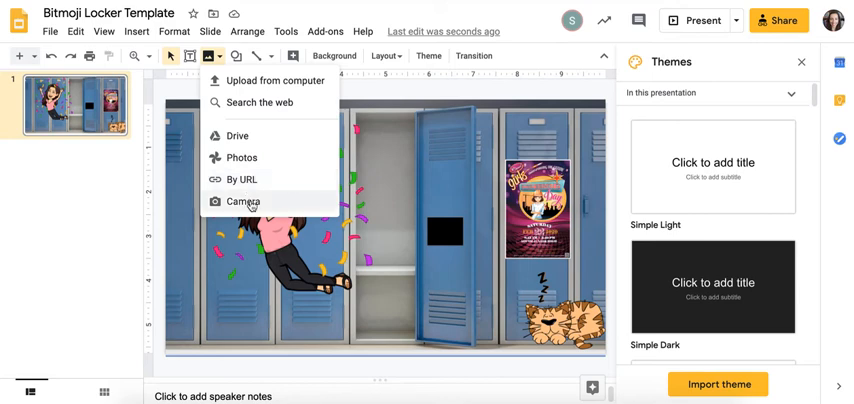